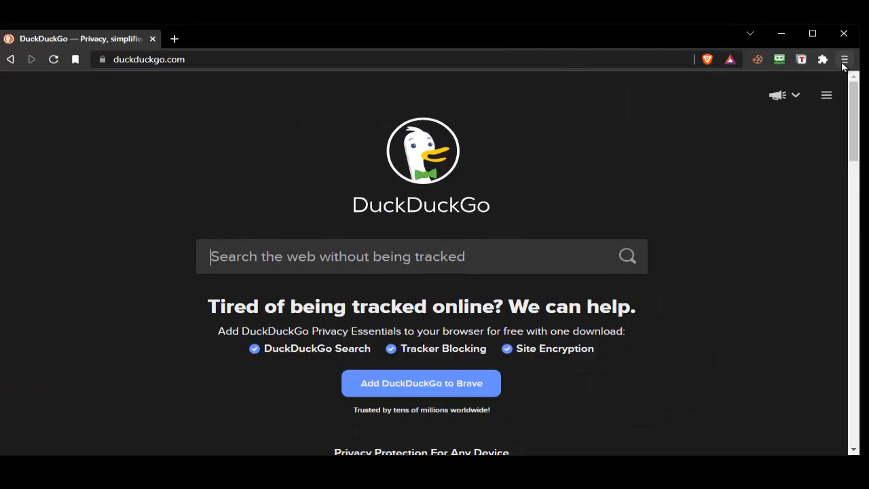
Step: Open the browser menu and search 'discord internet error' to reach discord.com
{"action": "left_click", "coordinate": [844, 59]}
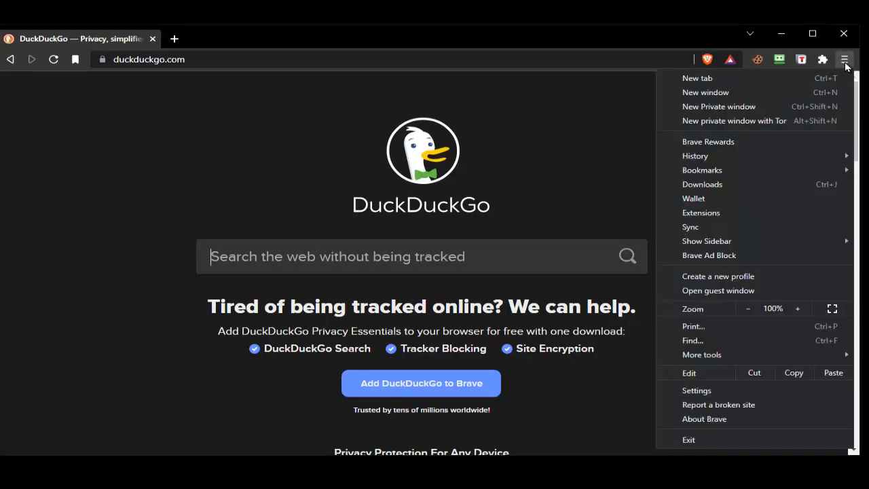
{"action": "mouse_move", "coordinate": [778, 113]}
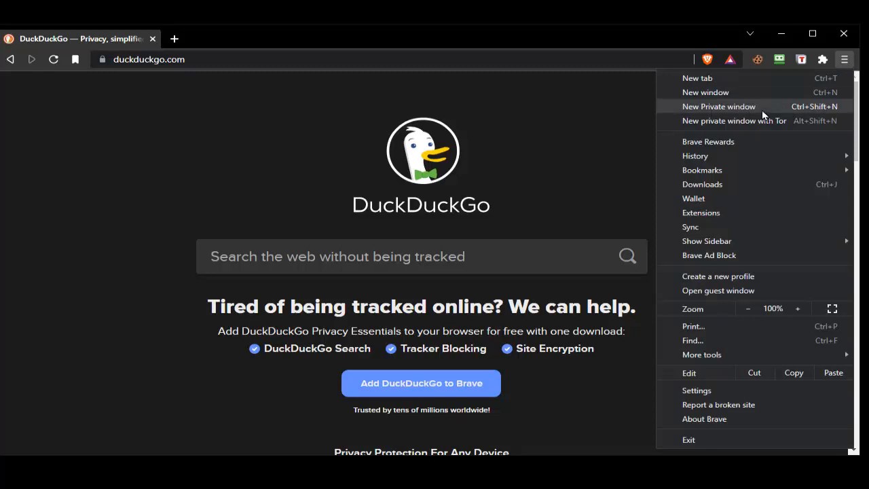
{"action": "mouse_move", "coordinate": [790, 115]}
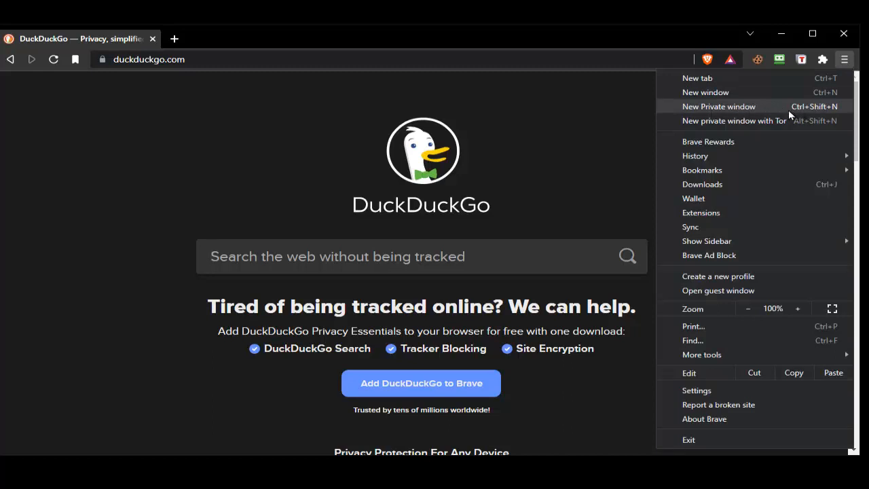
{"action": "mouse_move", "coordinate": [833, 114]}
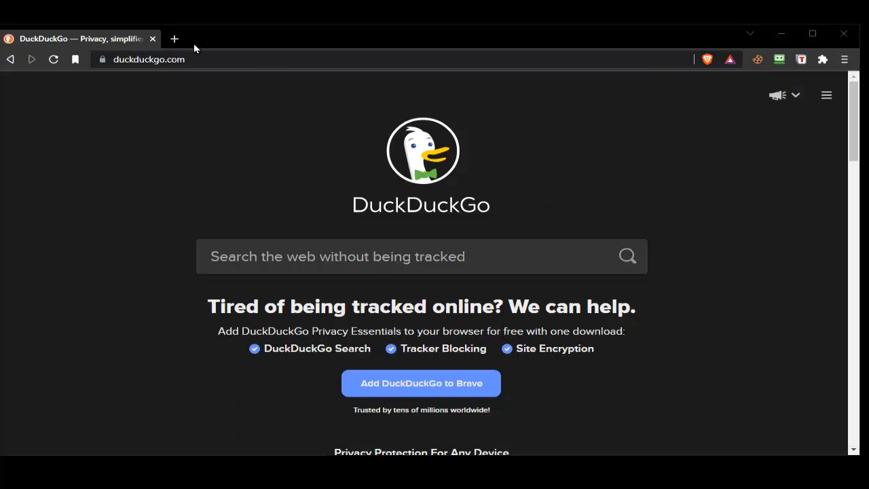
{"action": "type", "text": "discord internet error"}
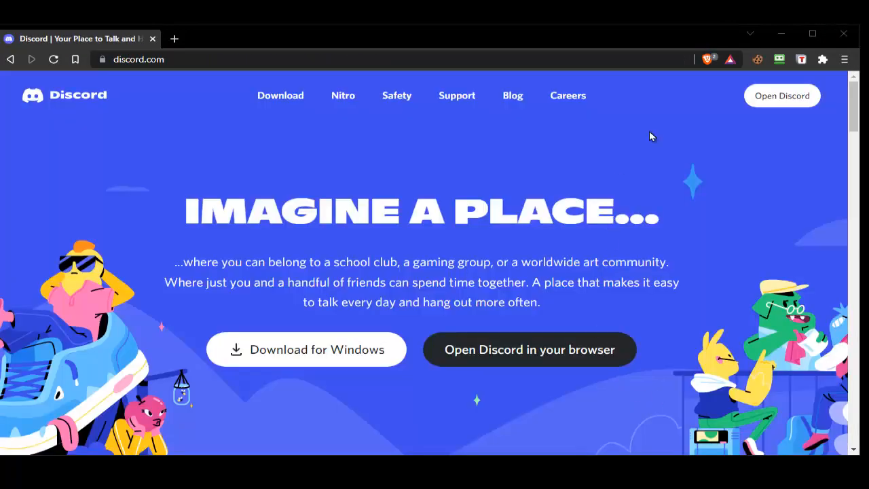
{"action": "mouse_move", "coordinate": [702, 120]}
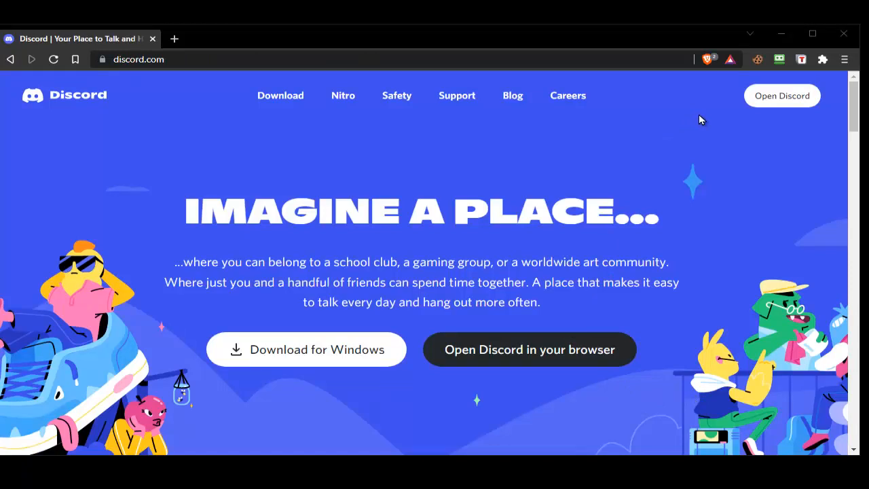
{"action": "mouse_move", "coordinate": [854, 148]}
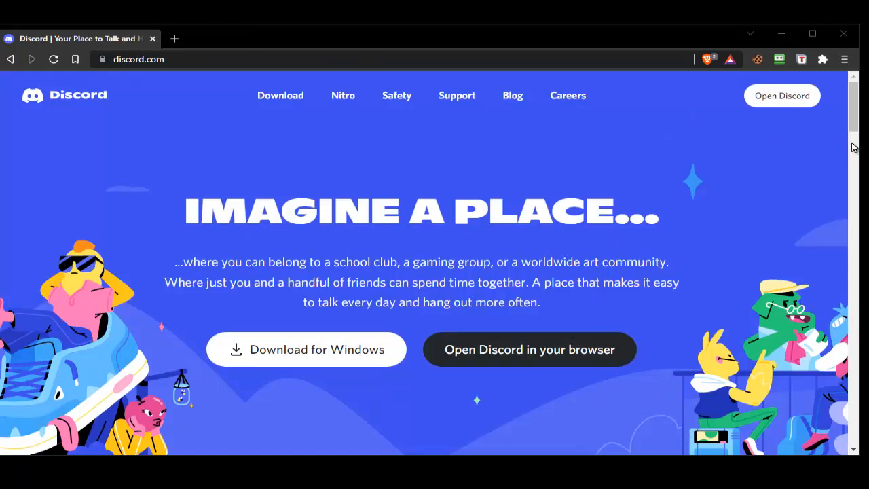